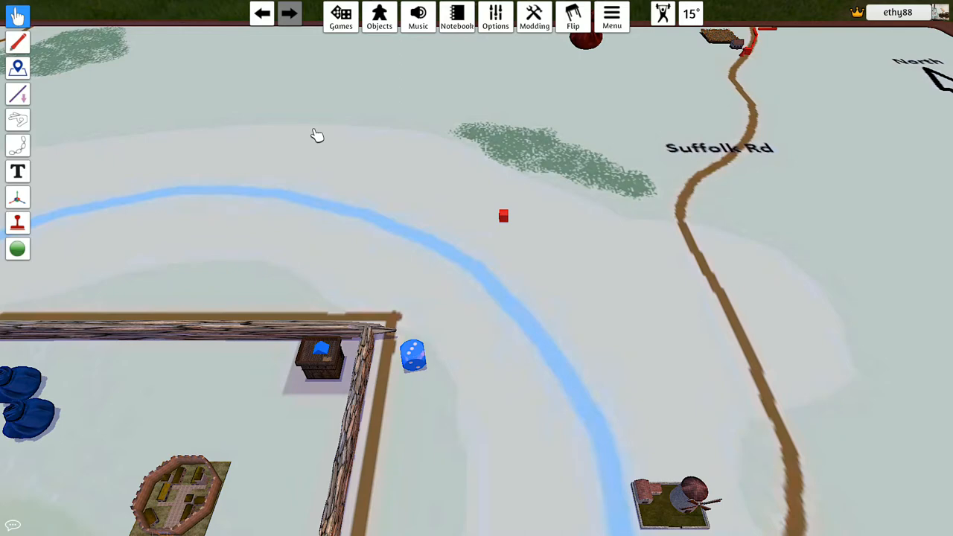
mouse_move(435, 221)
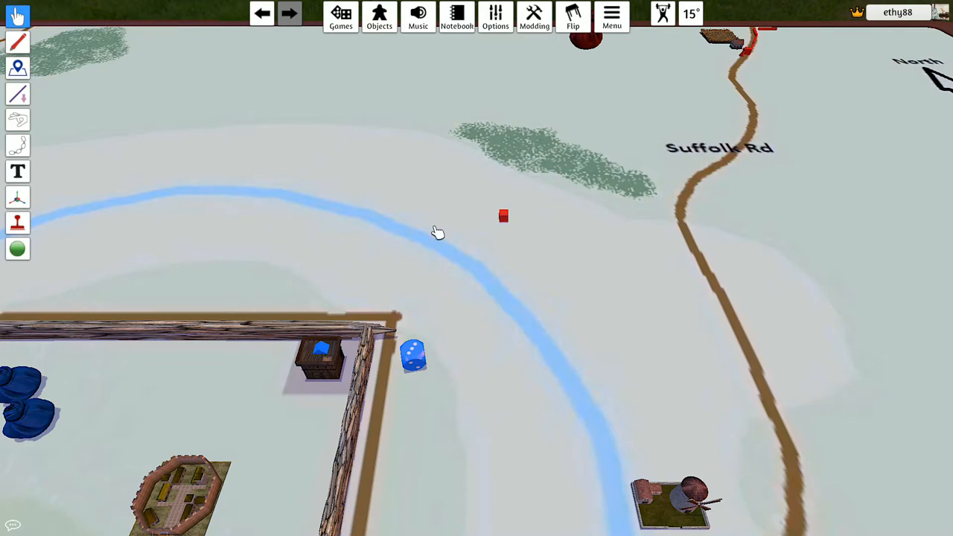
mouse_move(524, 229)
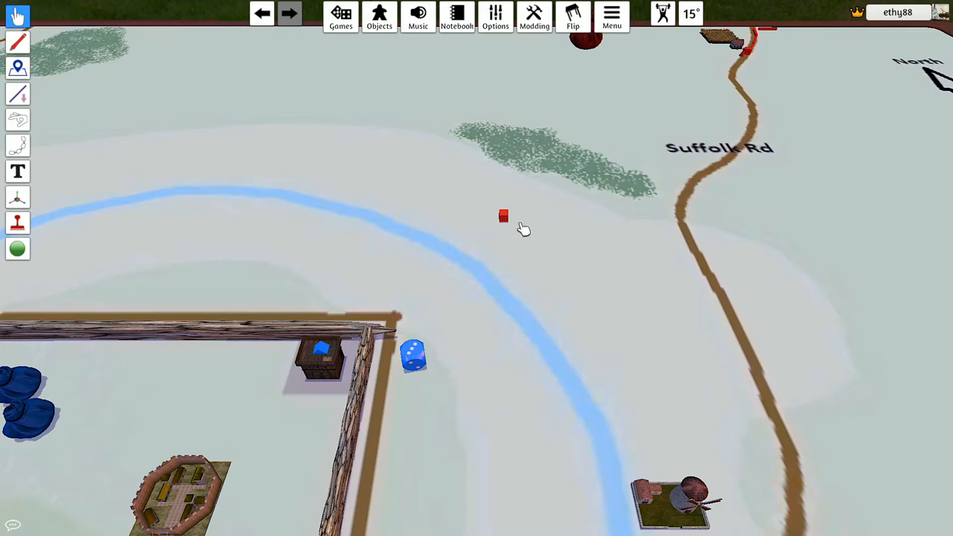
mouse_move(508, 215)
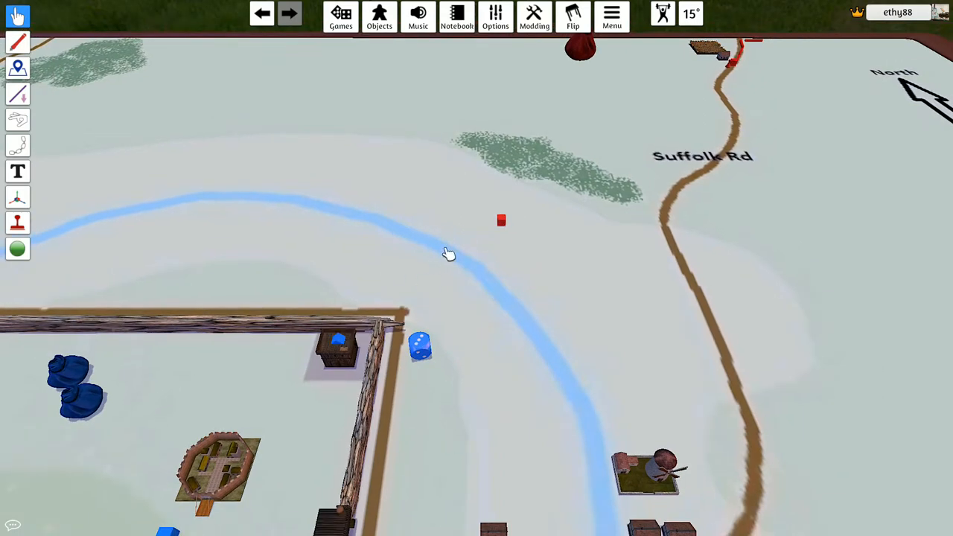
- Scroll the view to show the blue units and black die beside the town wall
scroll("down", 3)
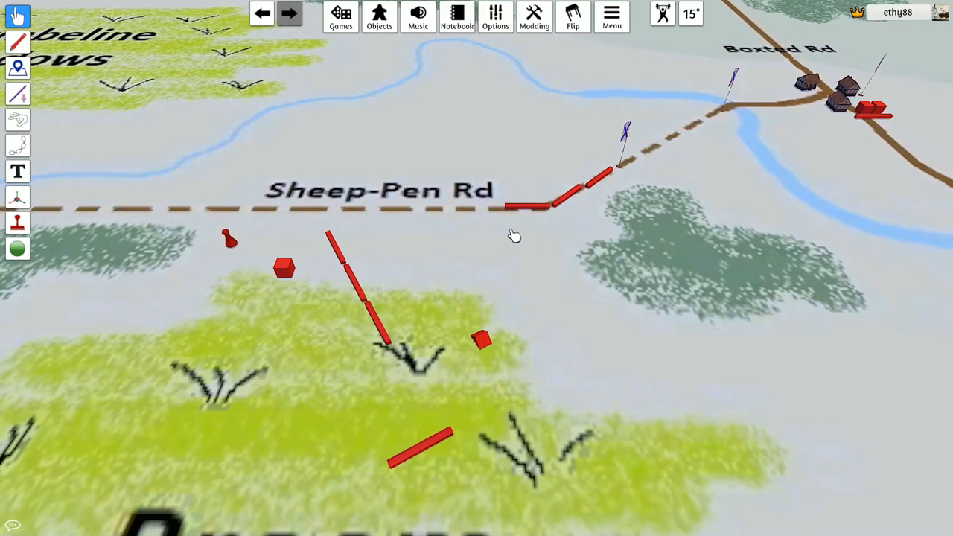
mouse_move(588, 189)
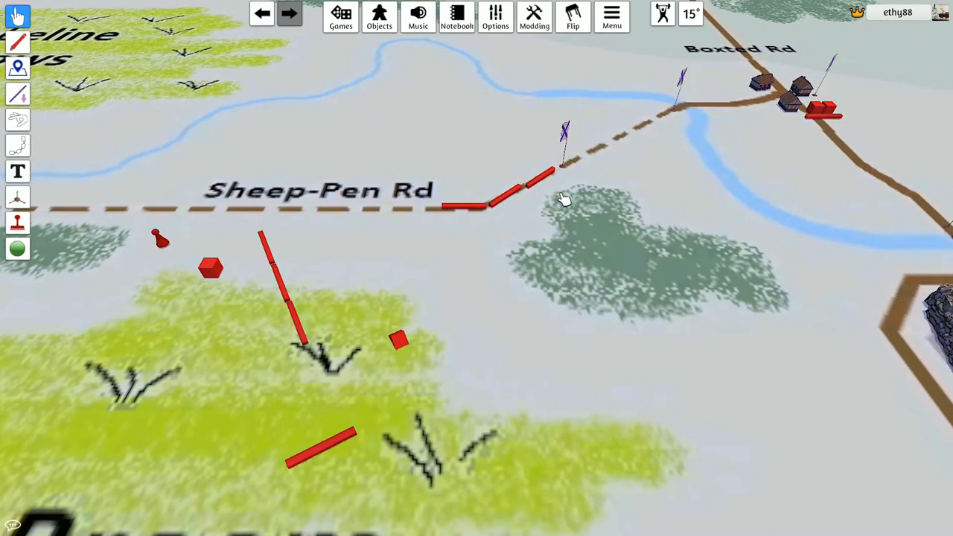
mouse_move(562, 187)
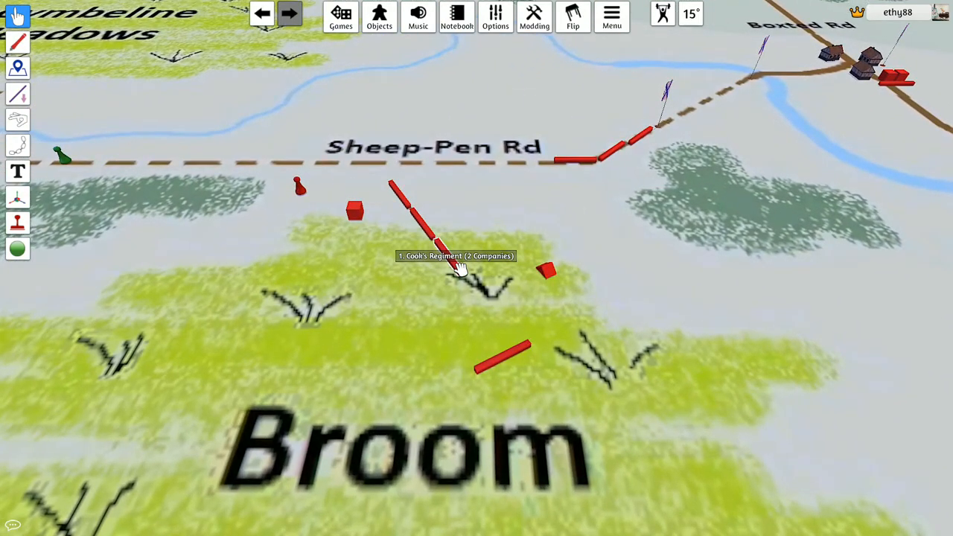
mouse_move(422, 277)
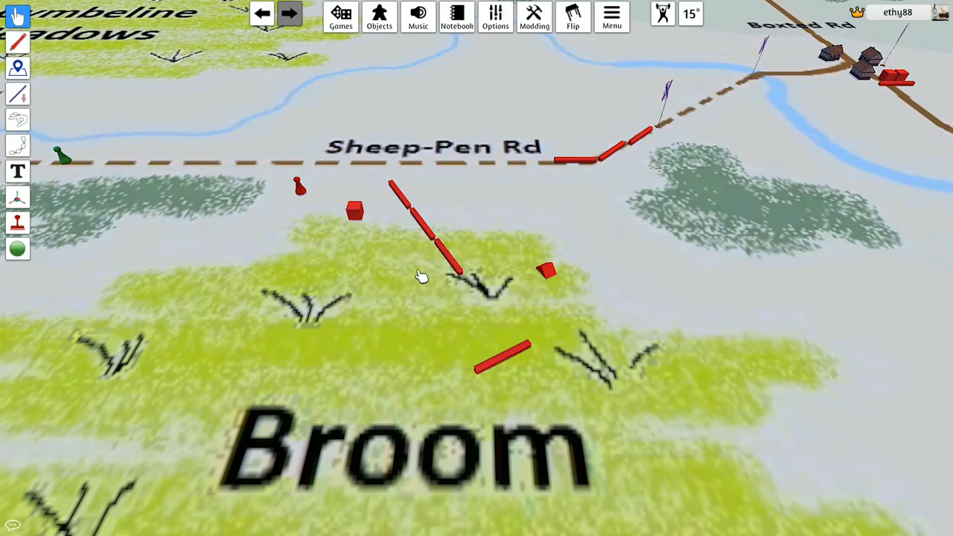
mouse_move(356, 211)
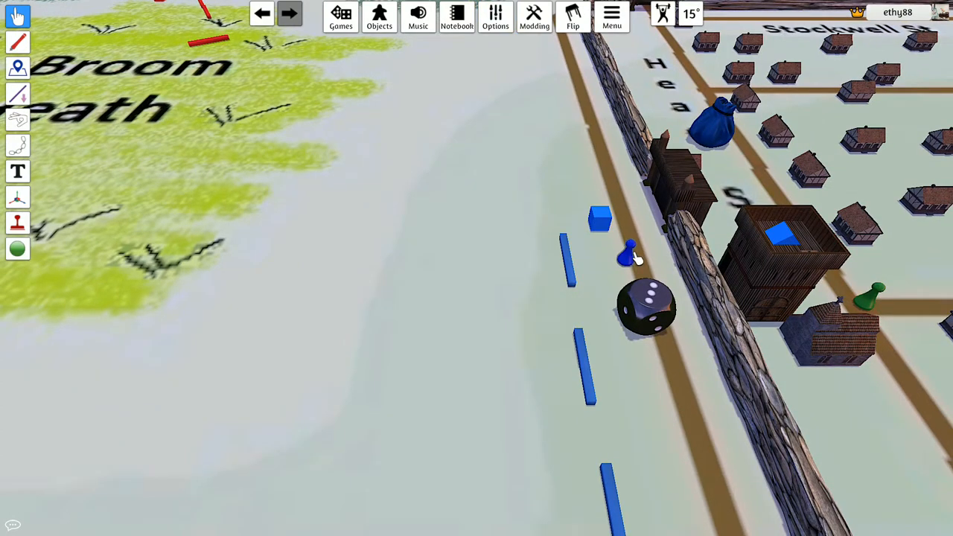
mouse_move(633, 257)
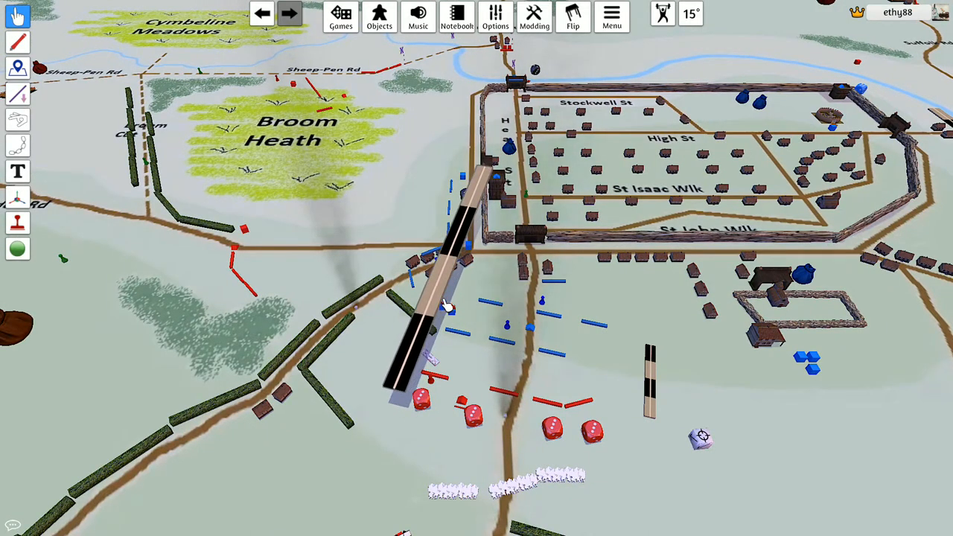
mouse_move(484, 310)
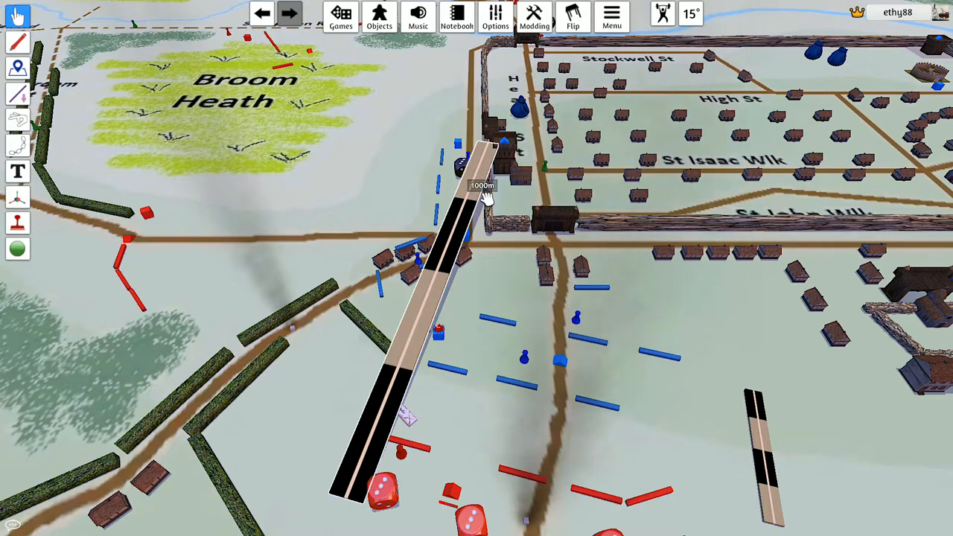
mouse_move(510, 145)
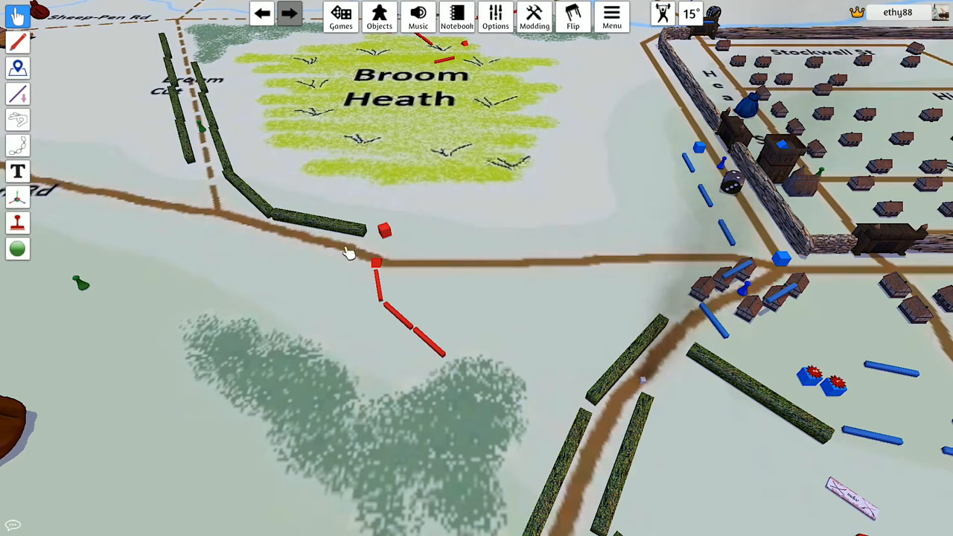
mouse_move(395, 230)
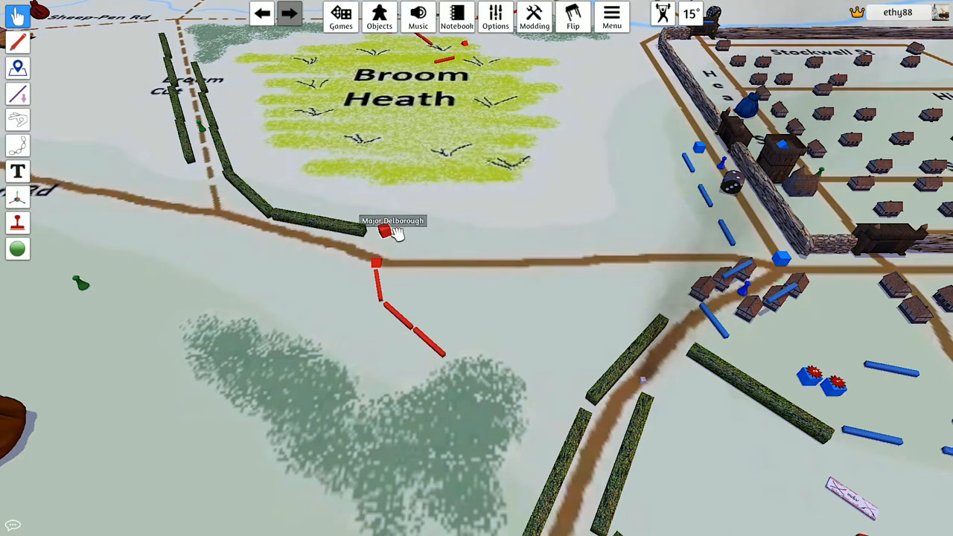
mouse_move(385, 265)
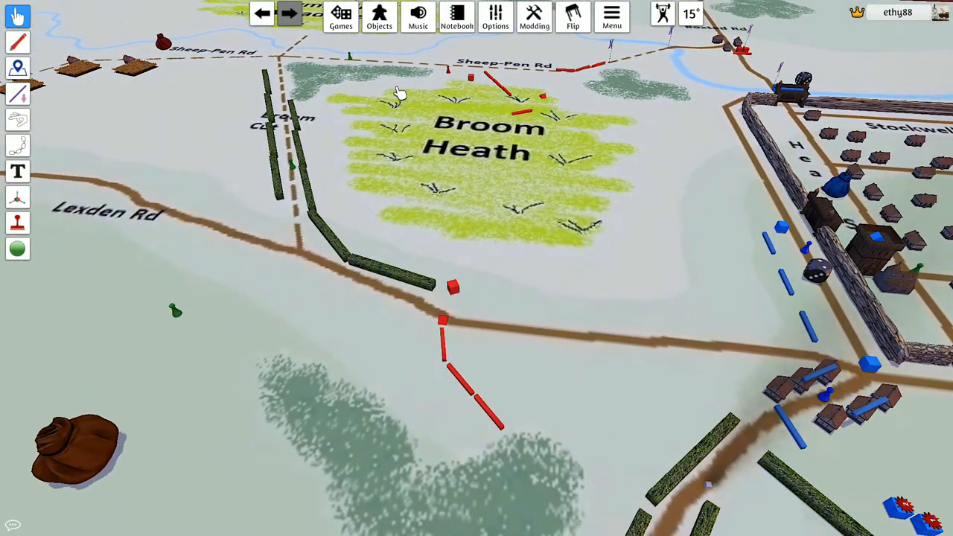
left_click_drag(402, 93, 350, 339)
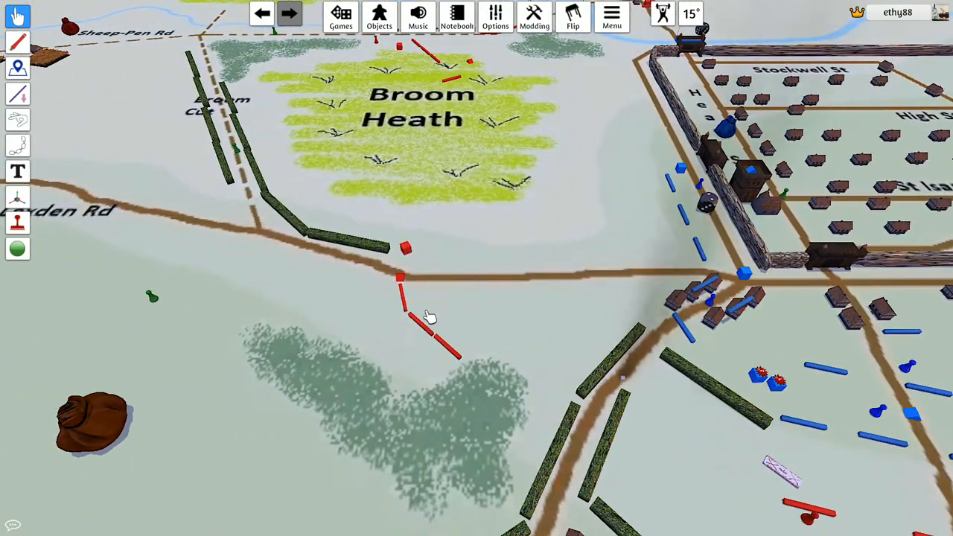
mouse_move(569, 262)
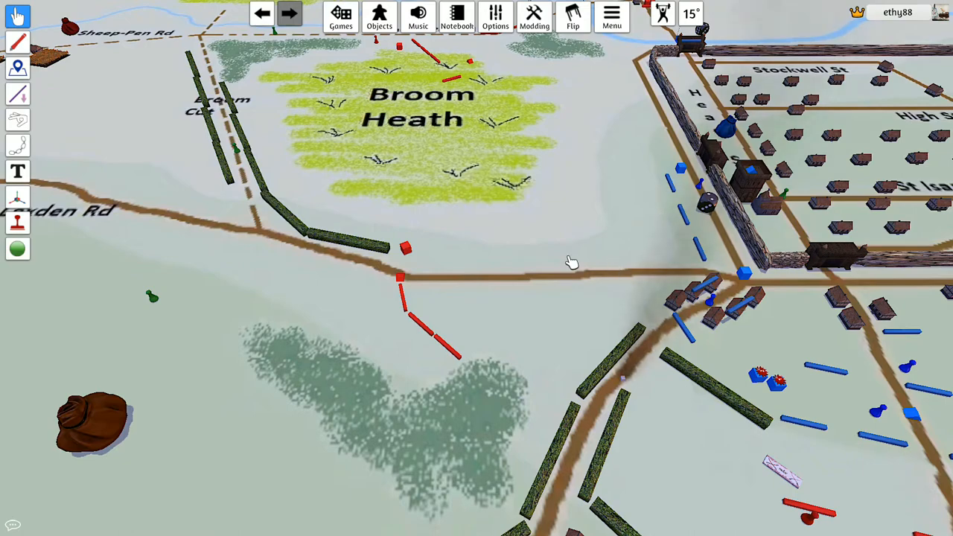
mouse_move(592, 270)
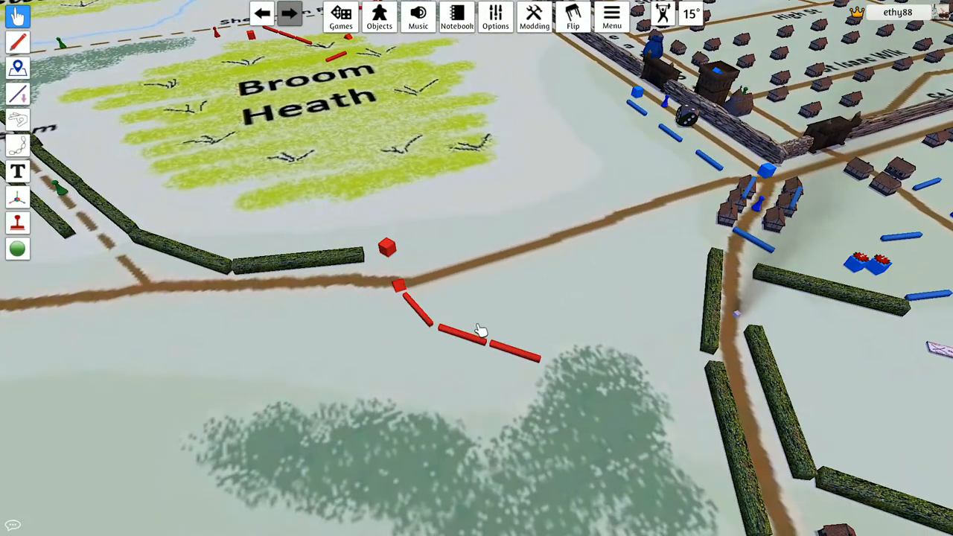
mouse_move(481, 277)
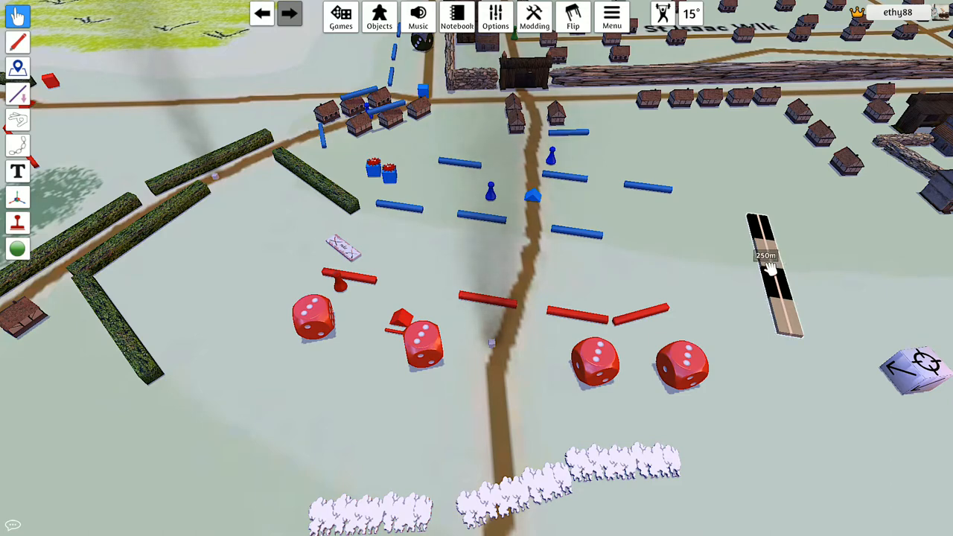
mouse_move(350, 282)
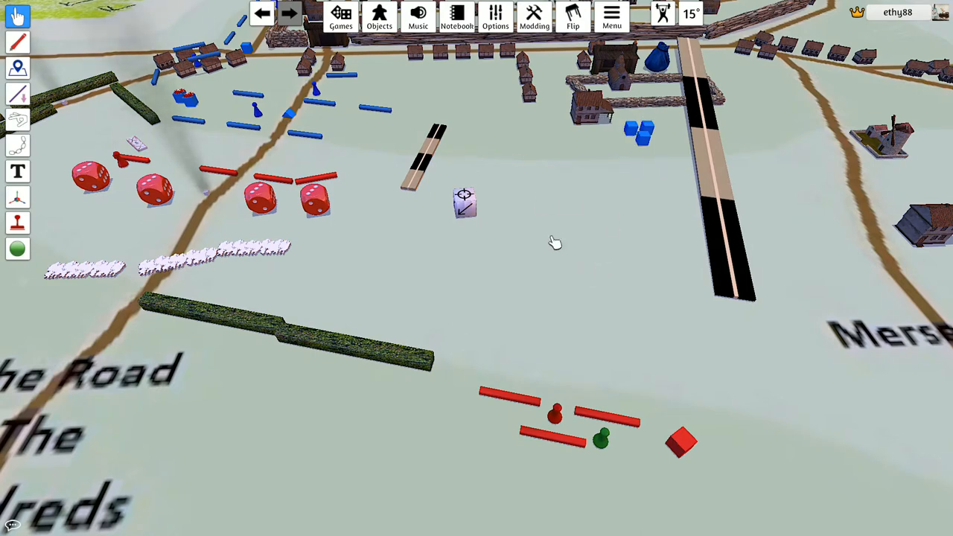
mouse_move(602, 440)
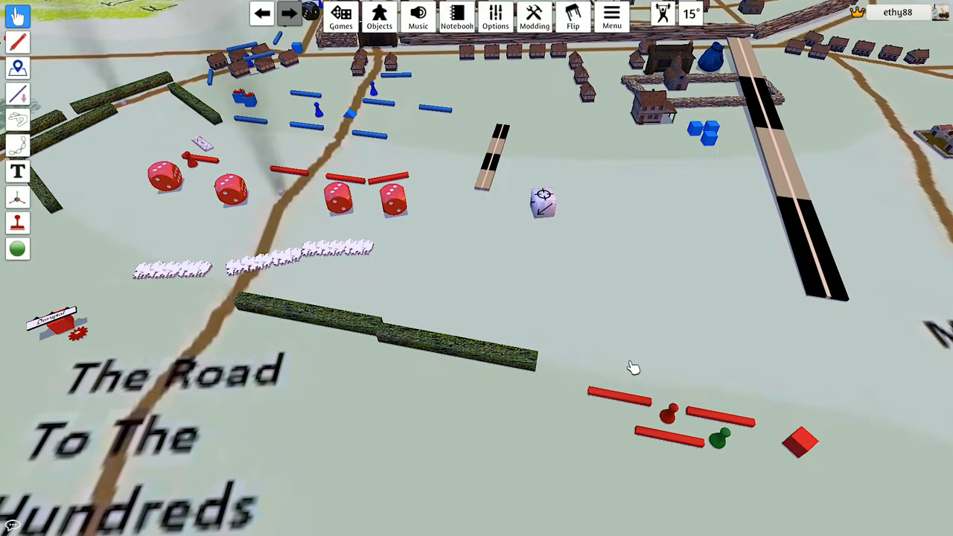
mouse_move(574, 384)
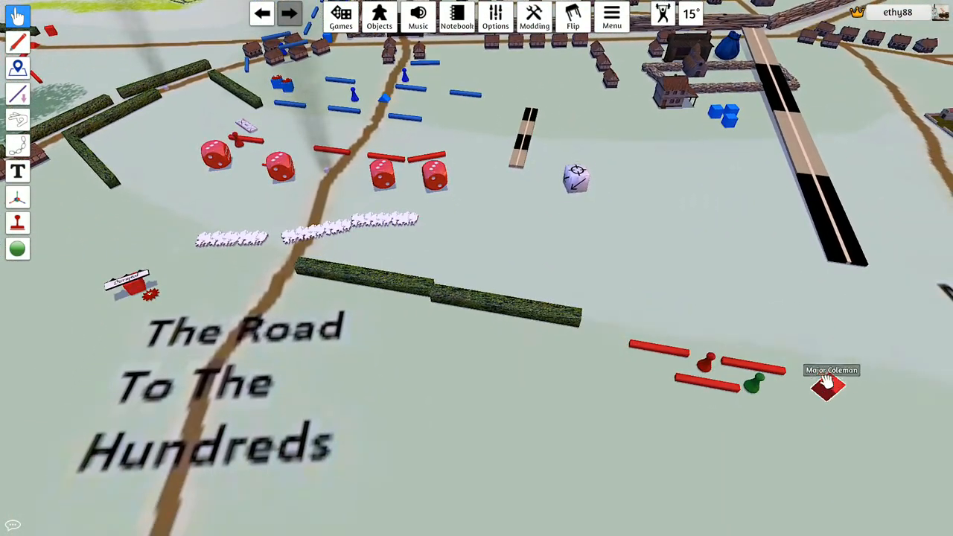
mouse_move(804, 370)
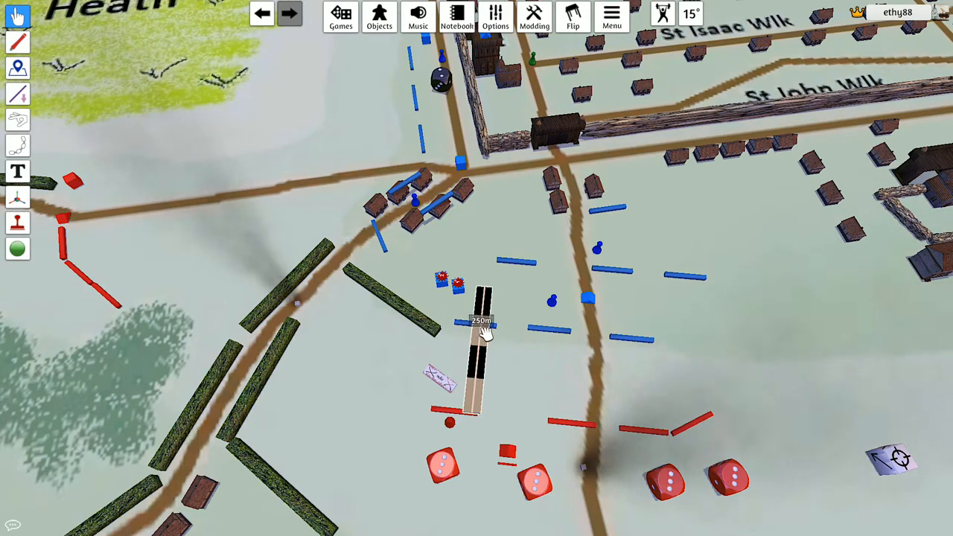
- Drag the 250m ruler east from the red line across the gap to the blue regiments
left_click_drag(482, 342, 748, 365)
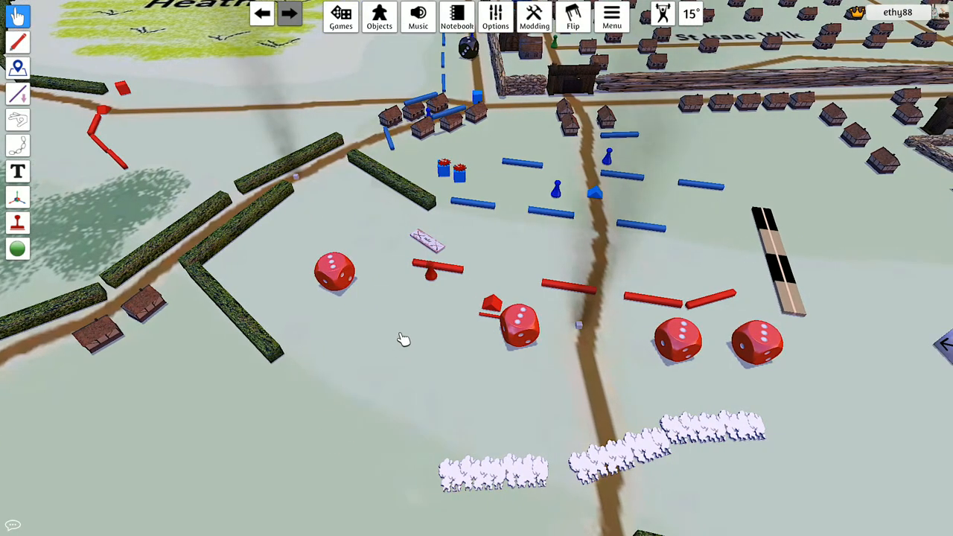
mouse_move(491, 204)
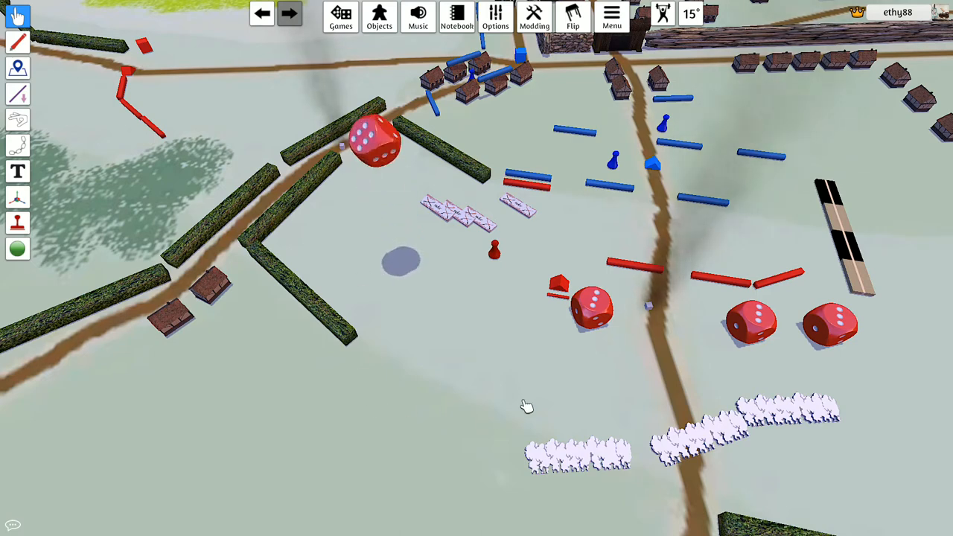
- Roll the red die beside the red pawn
left_click_drag(379, 141, 408, 246)
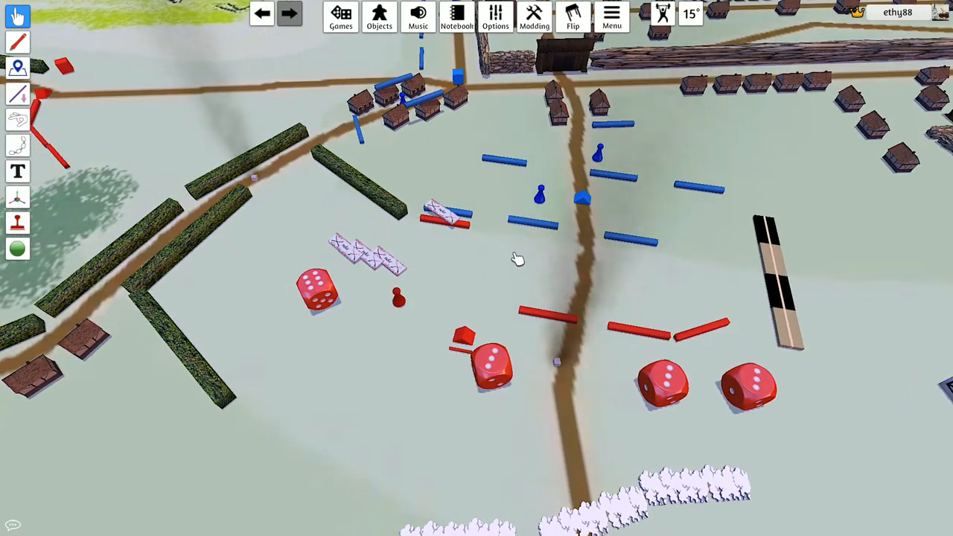
mouse_move(536, 253)
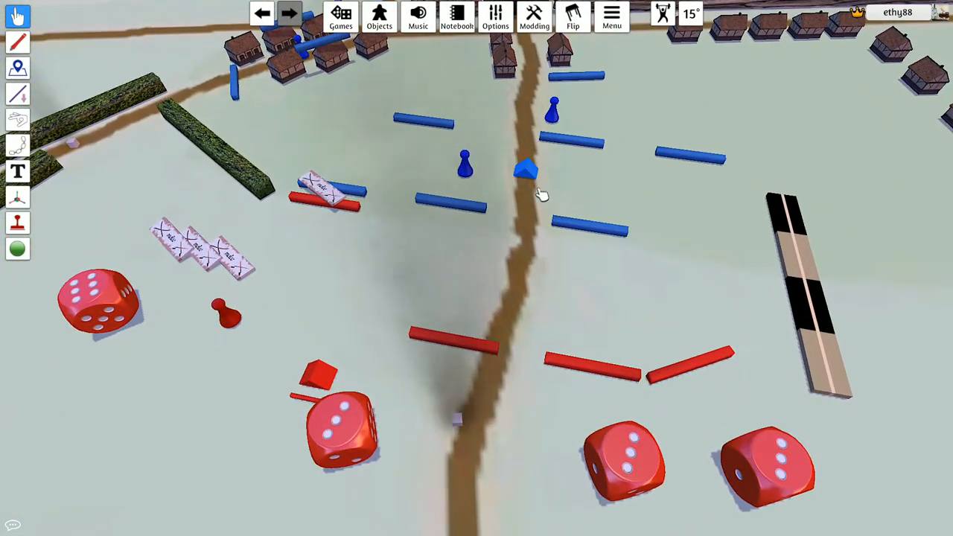
mouse_move(543, 201)
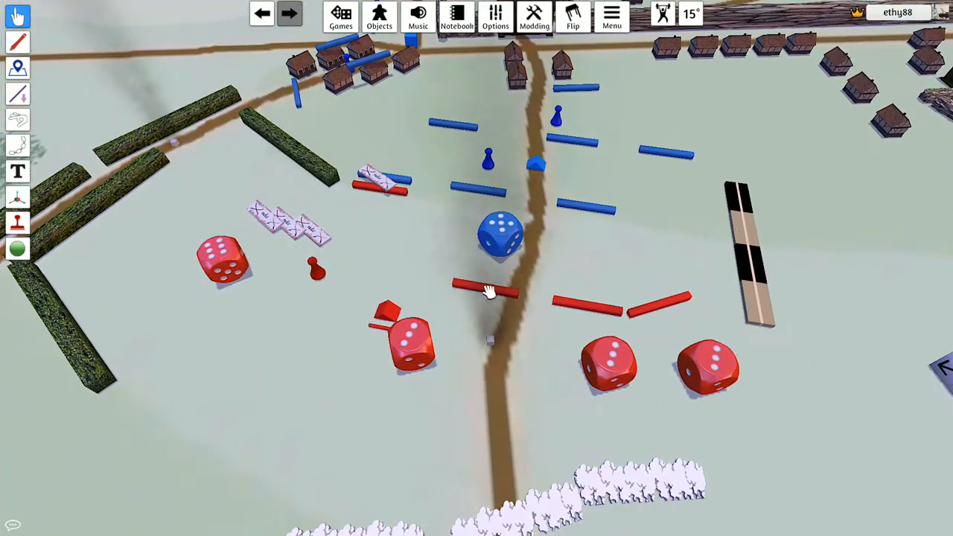
mouse_move(488, 290)
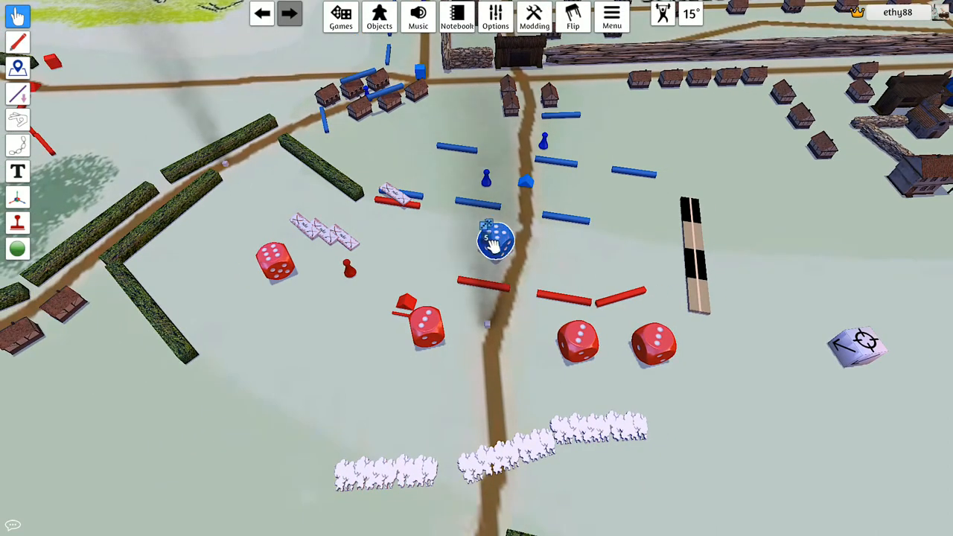
- Drag the rolled blue die down beside the red dice
left_click_drag(495, 238, 290, 376)
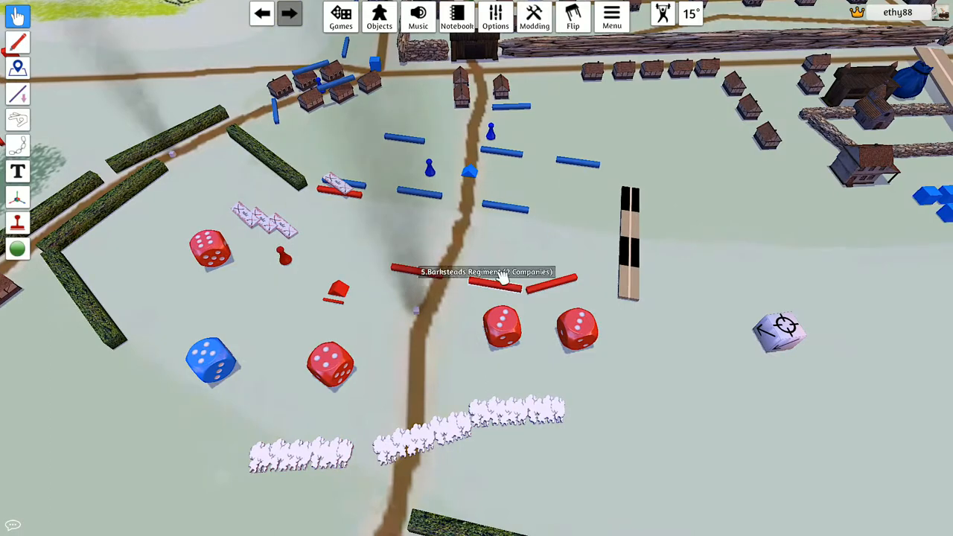
mouse_move(494, 267)
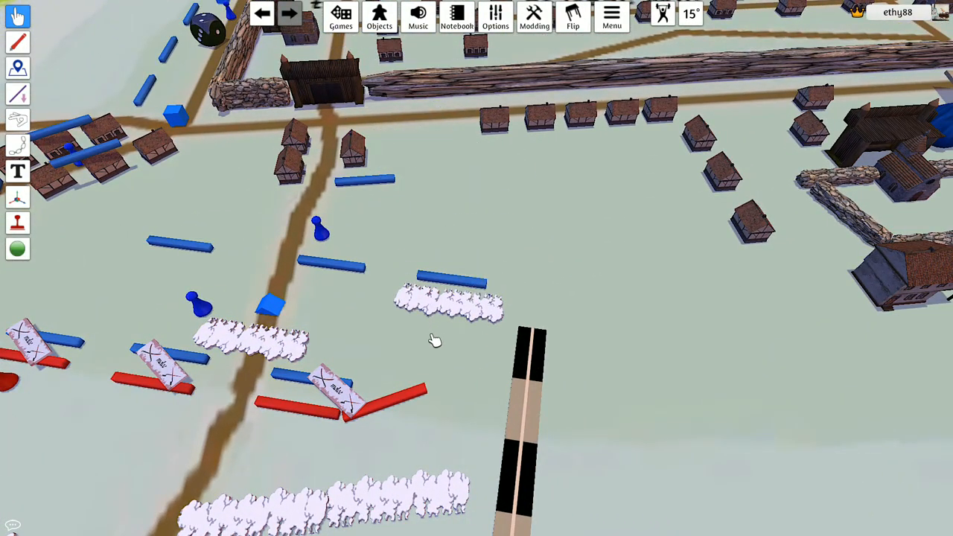
mouse_move(442, 345)
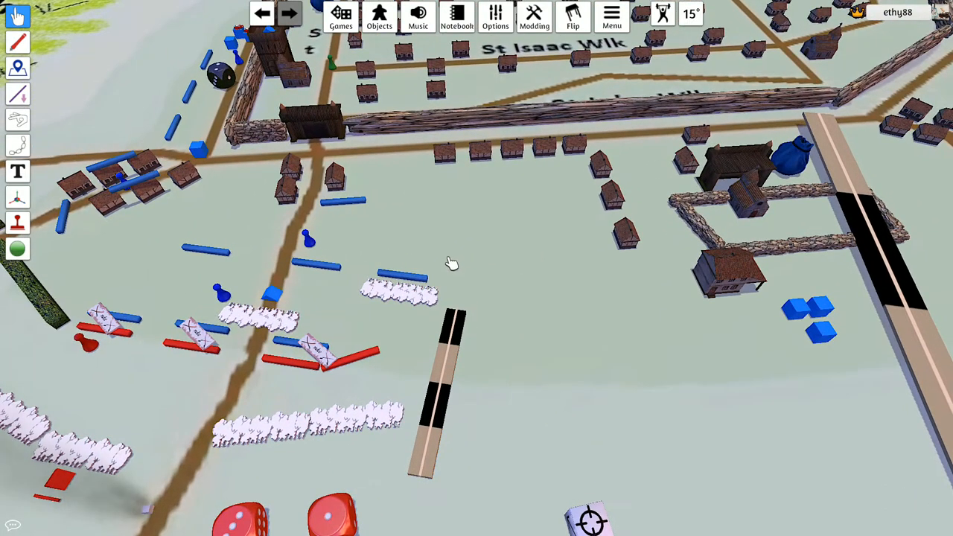
- Select a blue die to roll beside the right-hand blue bar
left_click(447, 249)
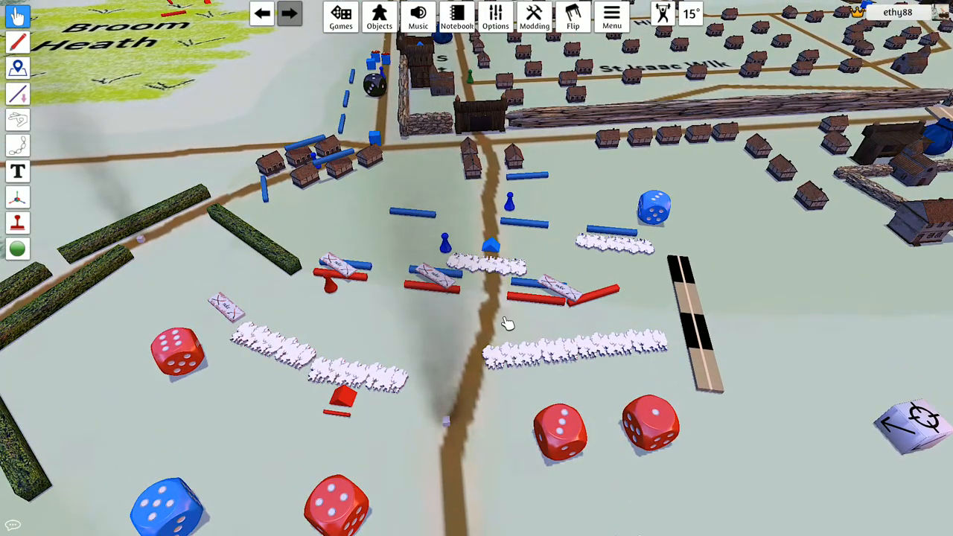
mouse_move(482, 320)
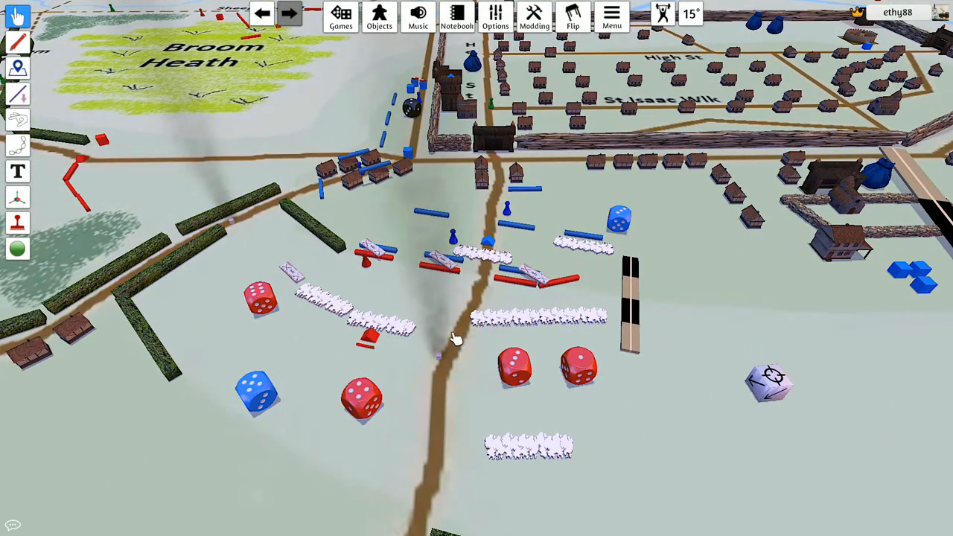
mouse_move(430, 289)
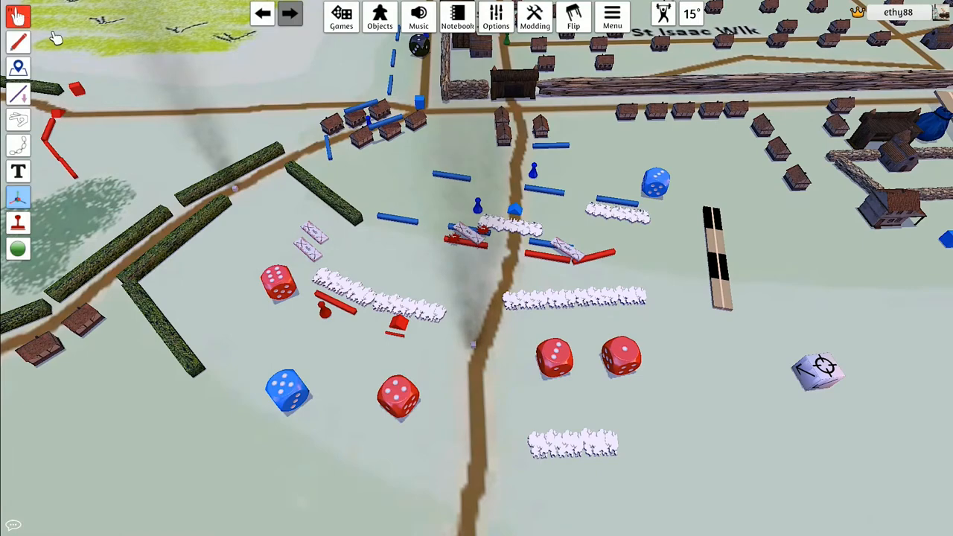
mouse_move(316, 166)
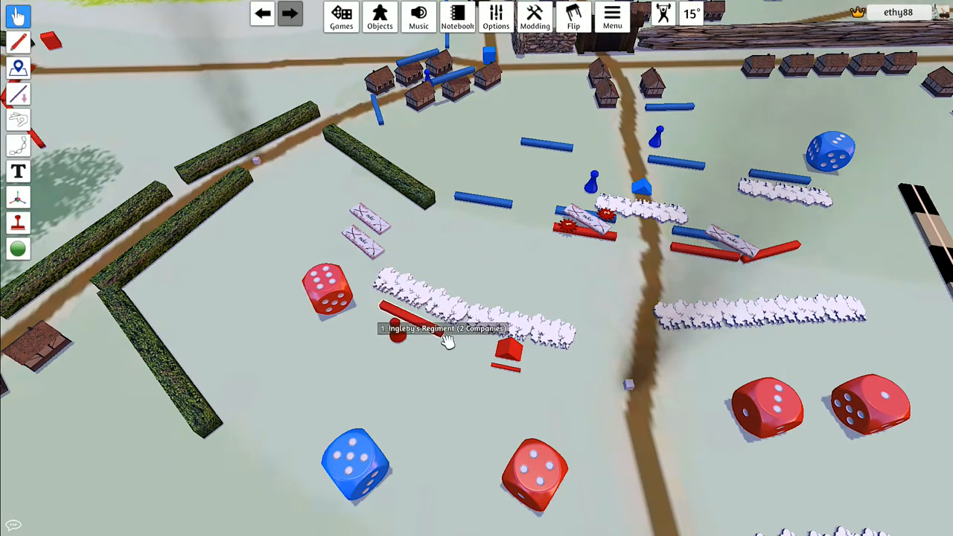
mouse_move(506, 346)
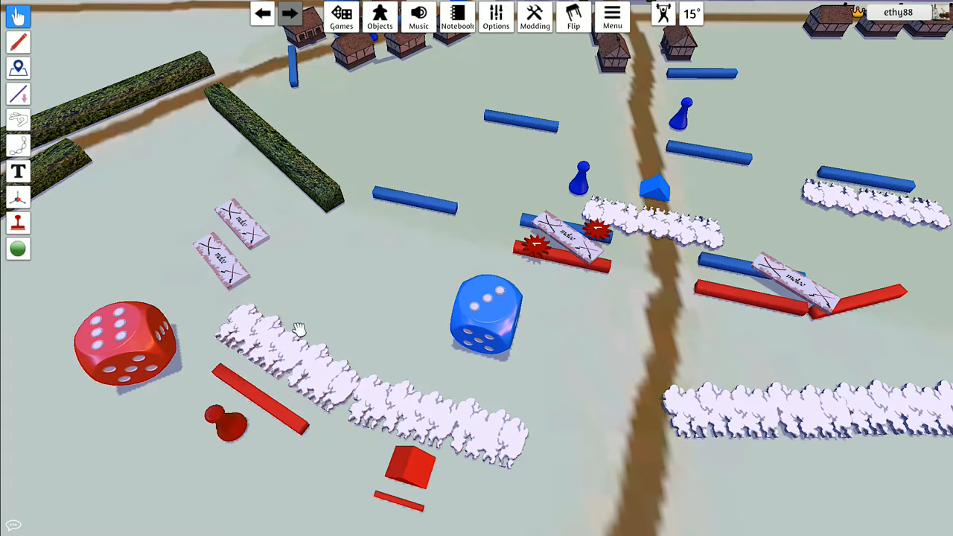
mouse_move(417, 205)
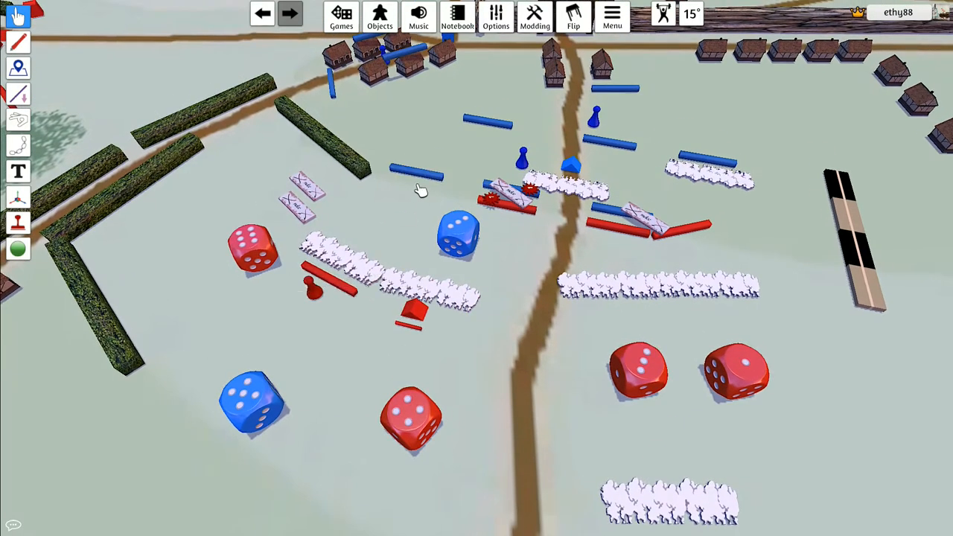
mouse_move(425, 183)
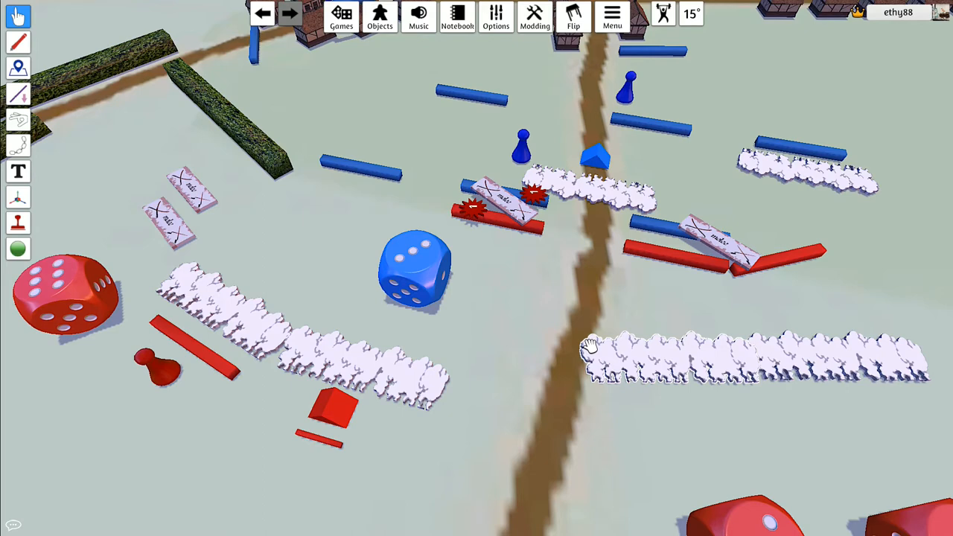
mouse_move(556, 318)
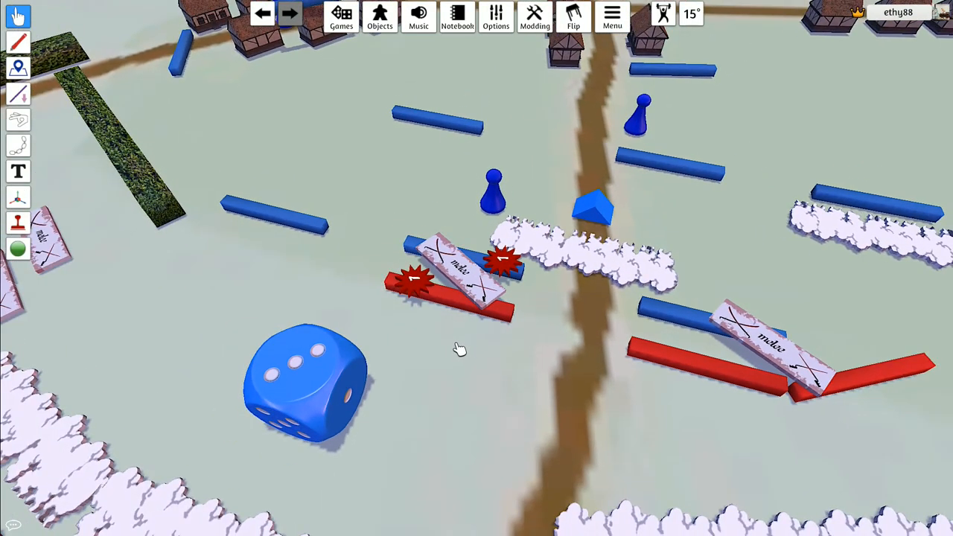
mouse_move(454, 309)
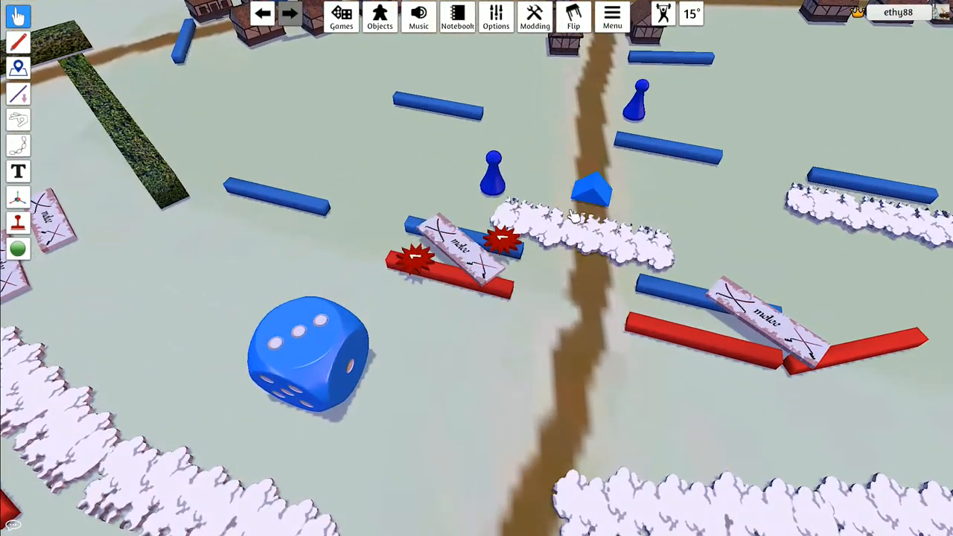
mouse_move(440, 279)
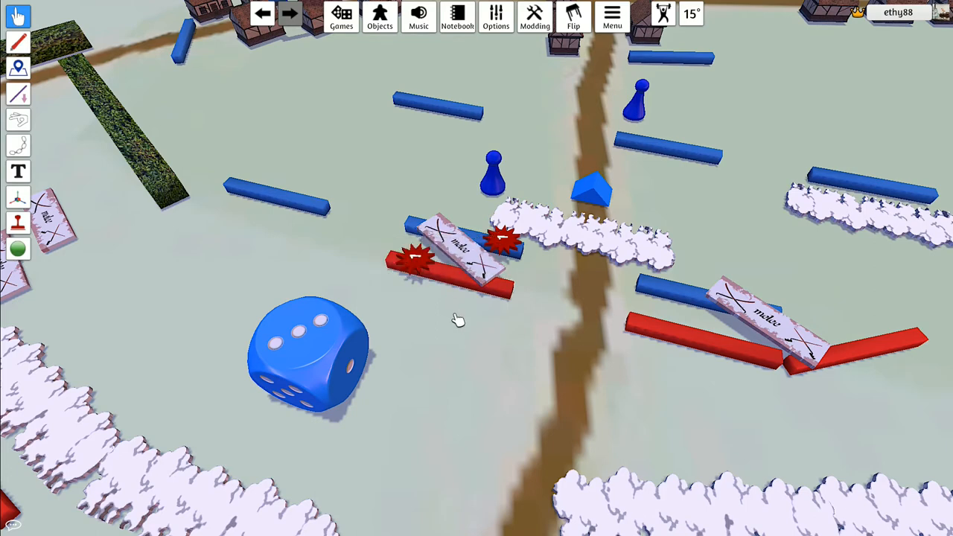
mouse_move(461, 313)
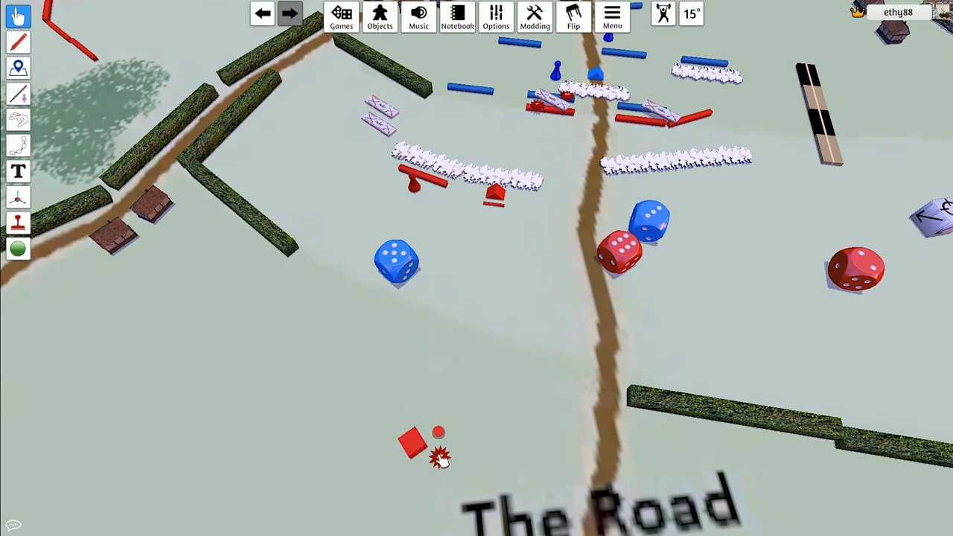
- Grab a red starburst casualty marker from the pile near The Road label
left_click(439, 432)
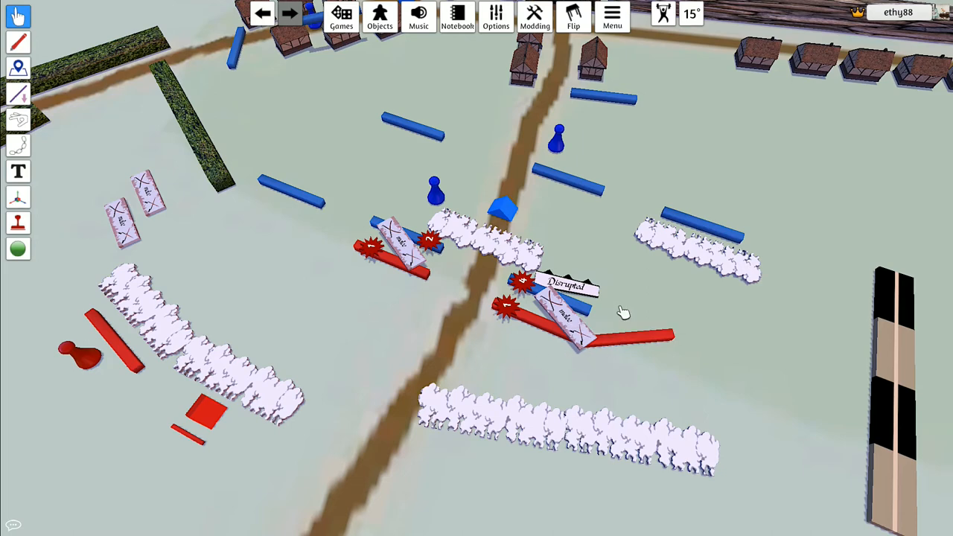
mouse_move(584, 382)
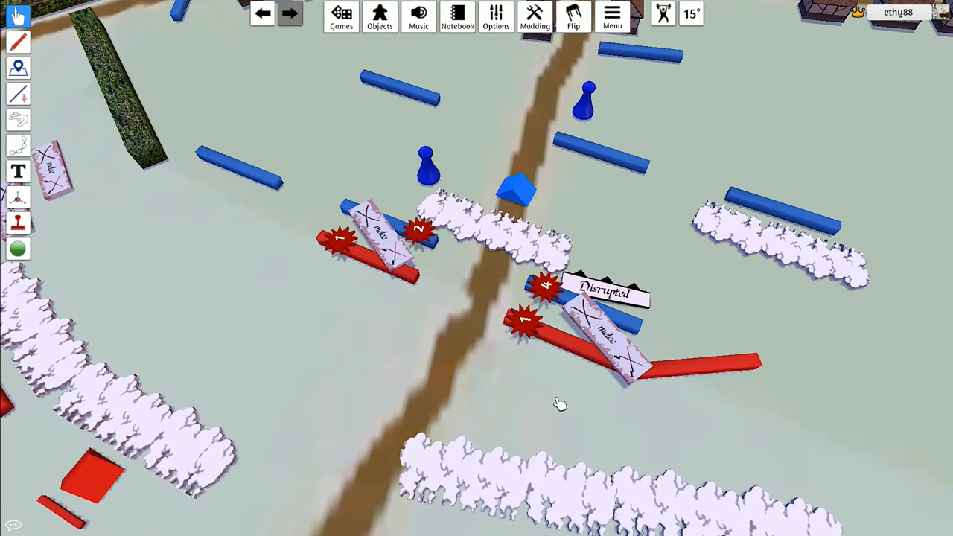
mouse_move(548, 372)
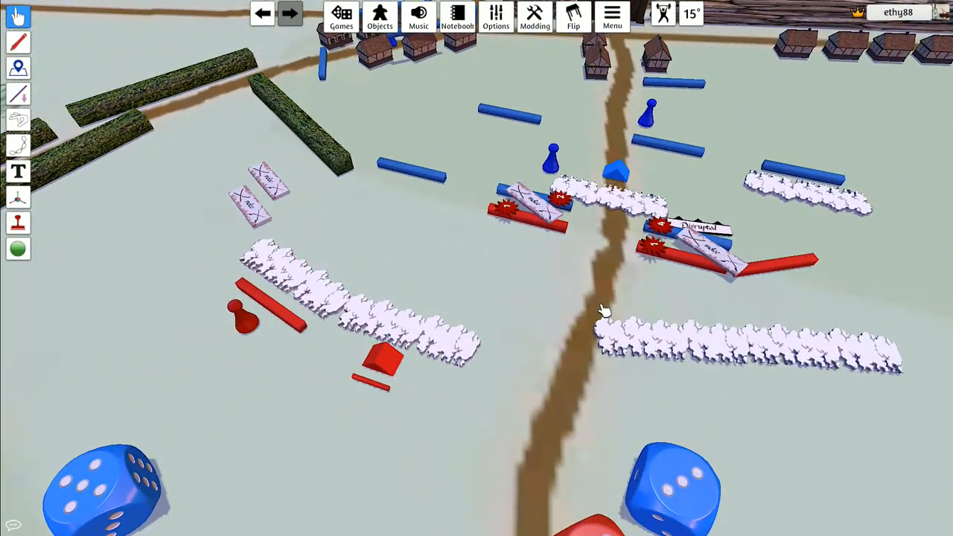
mouse_move(491, 293)
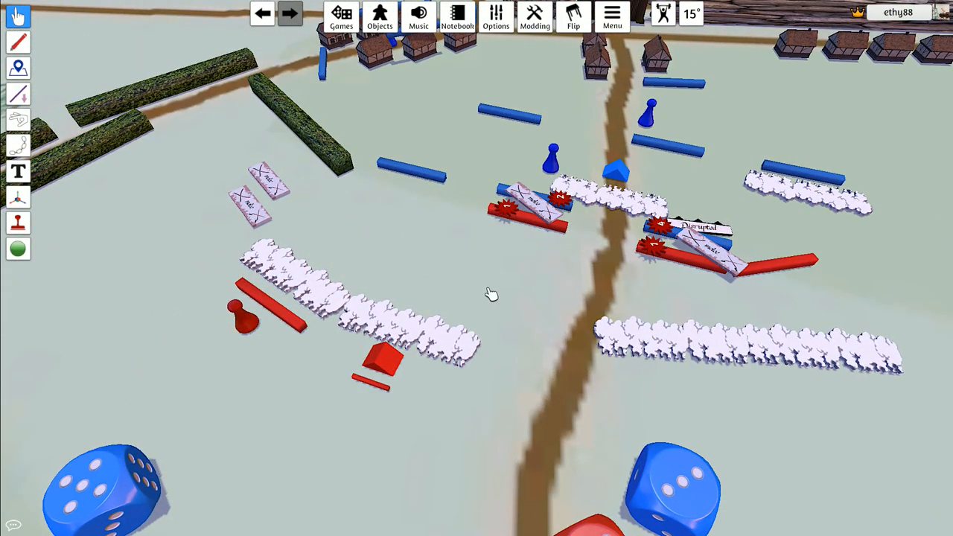
mouse_move(427, 241)
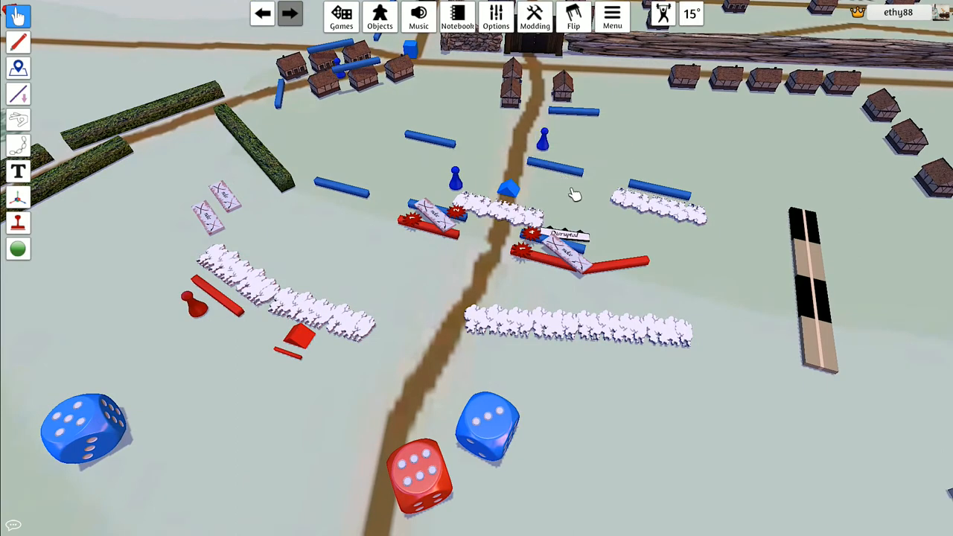
mouse_move(581, 204)
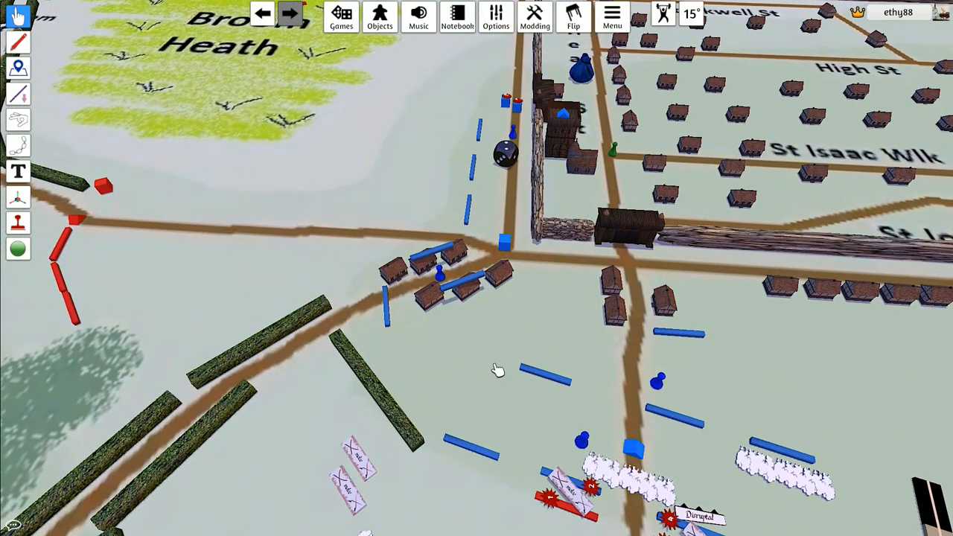
mouse_move(462, 330)
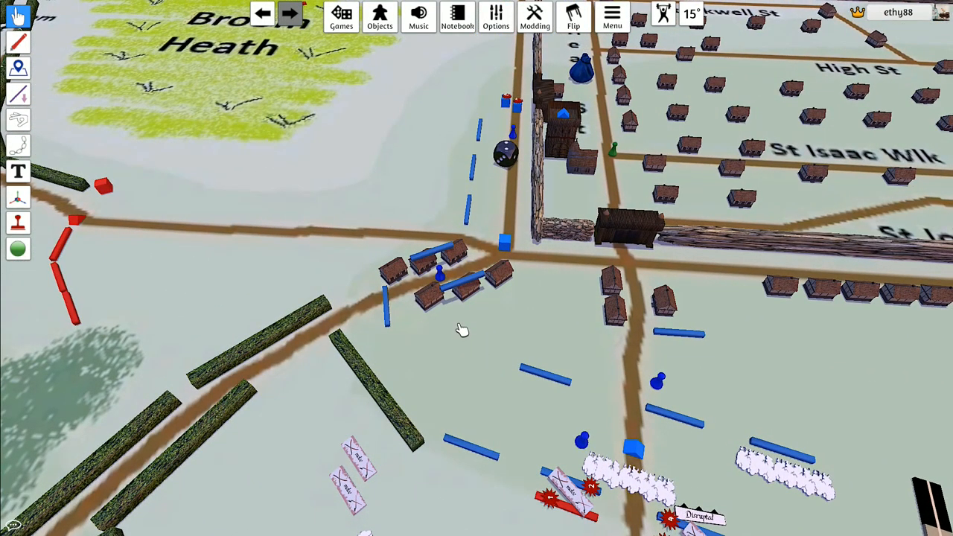
mouse_move(455, 291)
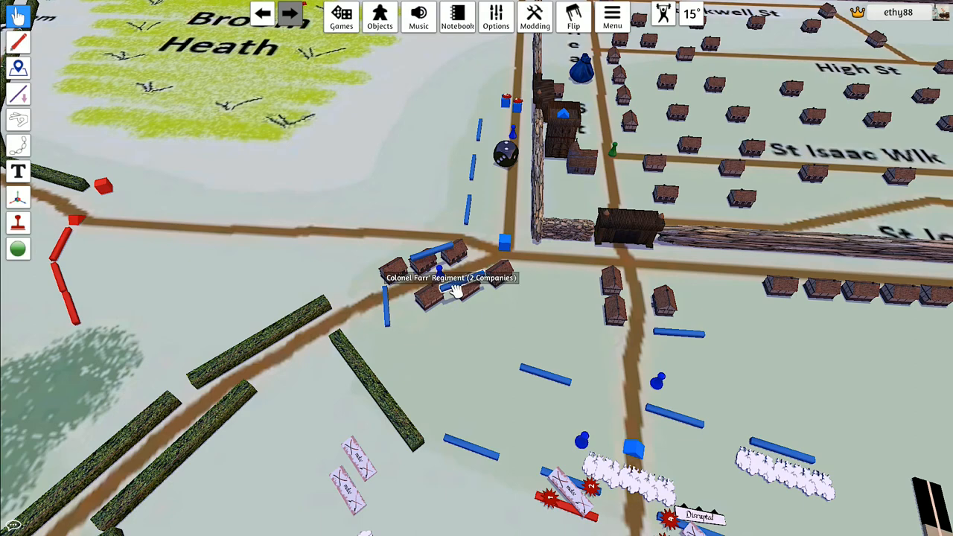